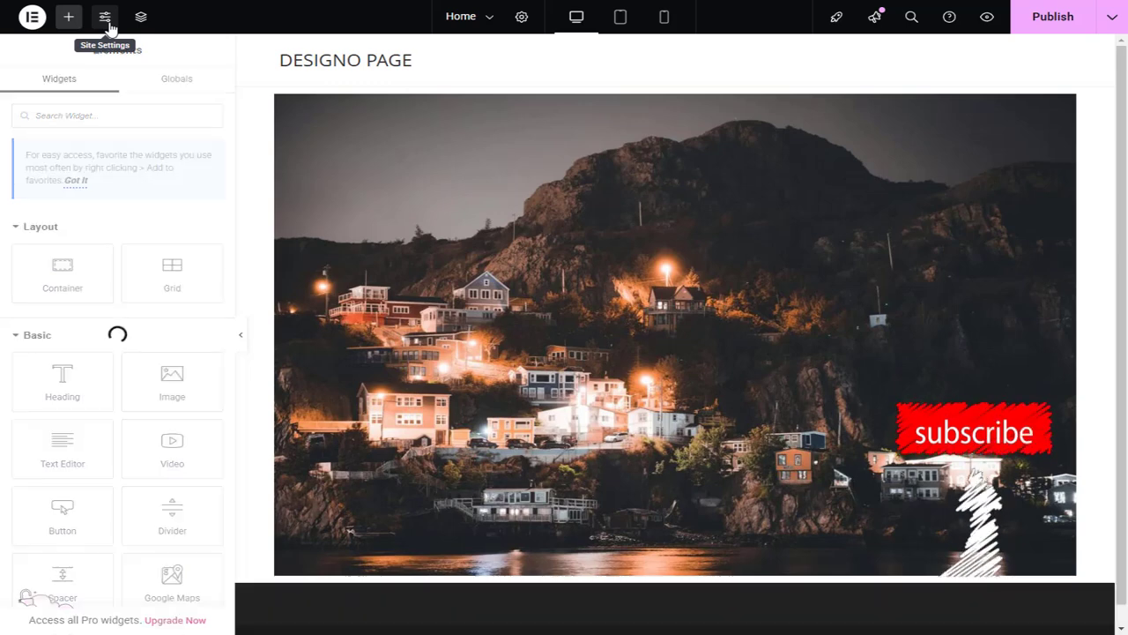
# Make Elementor Full Width the site-wide default page layout, save, and return to the page
pyautogui.click(104, 16)
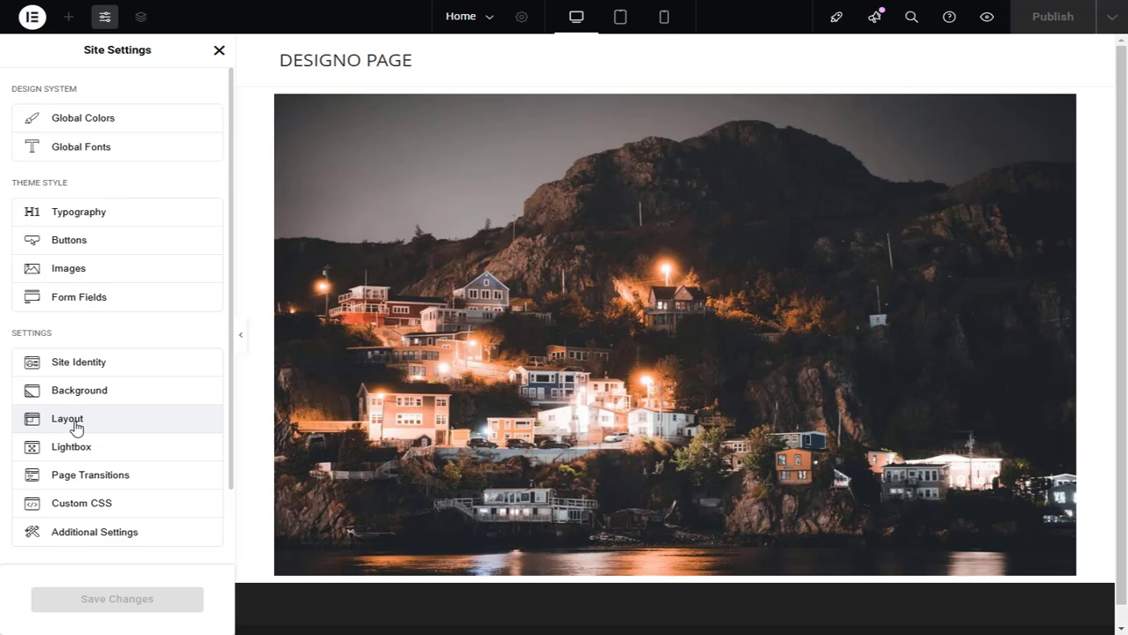
pyautogui.click(67, 418)
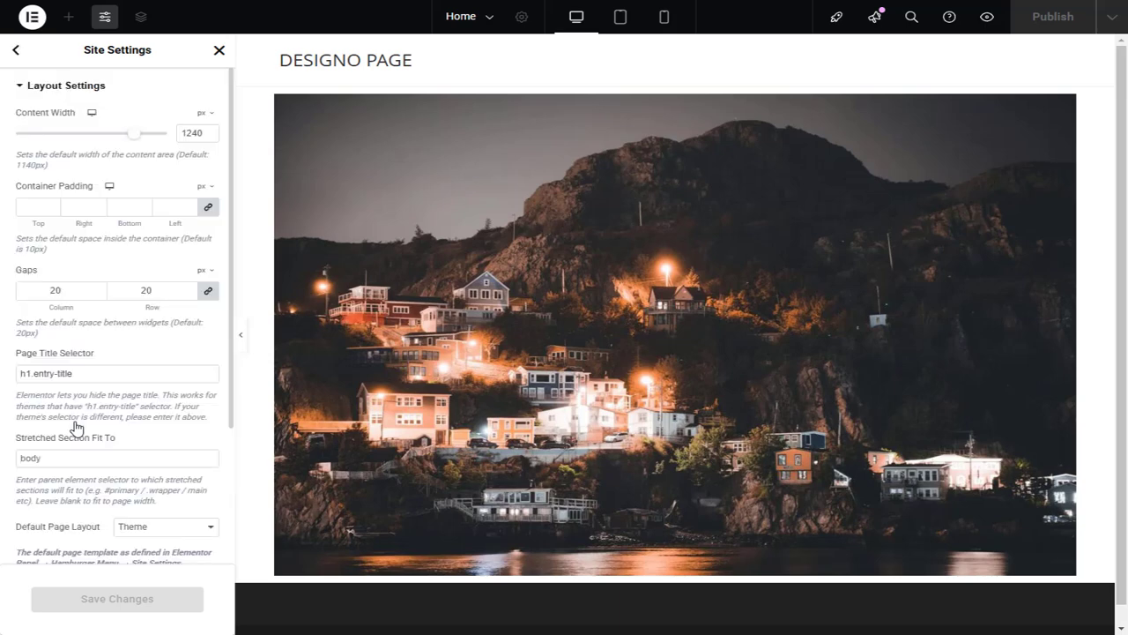
pyautogui.moveTo(177, 536)
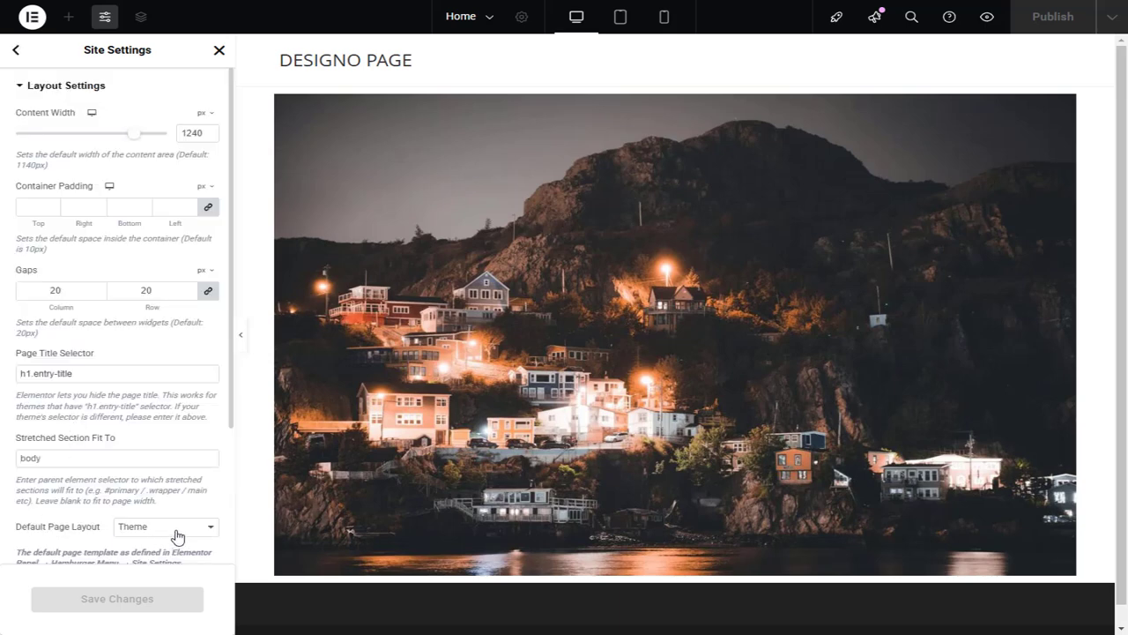
pyautogui.click(165, 526)
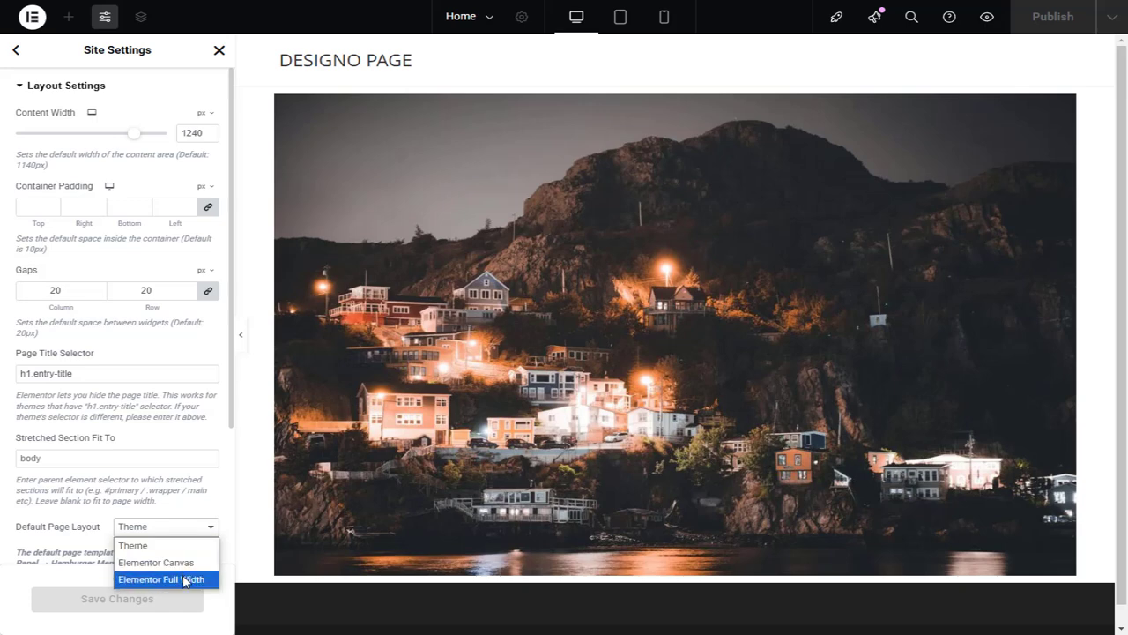
pyautogui.click(163, 580)
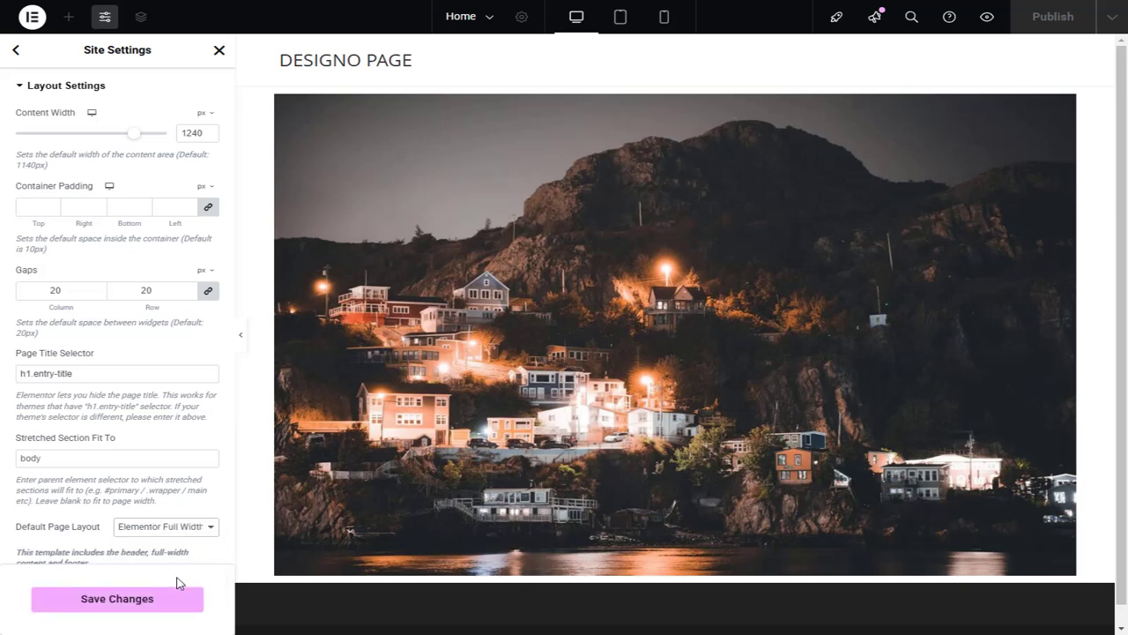
pyautogui.click(117, 598)
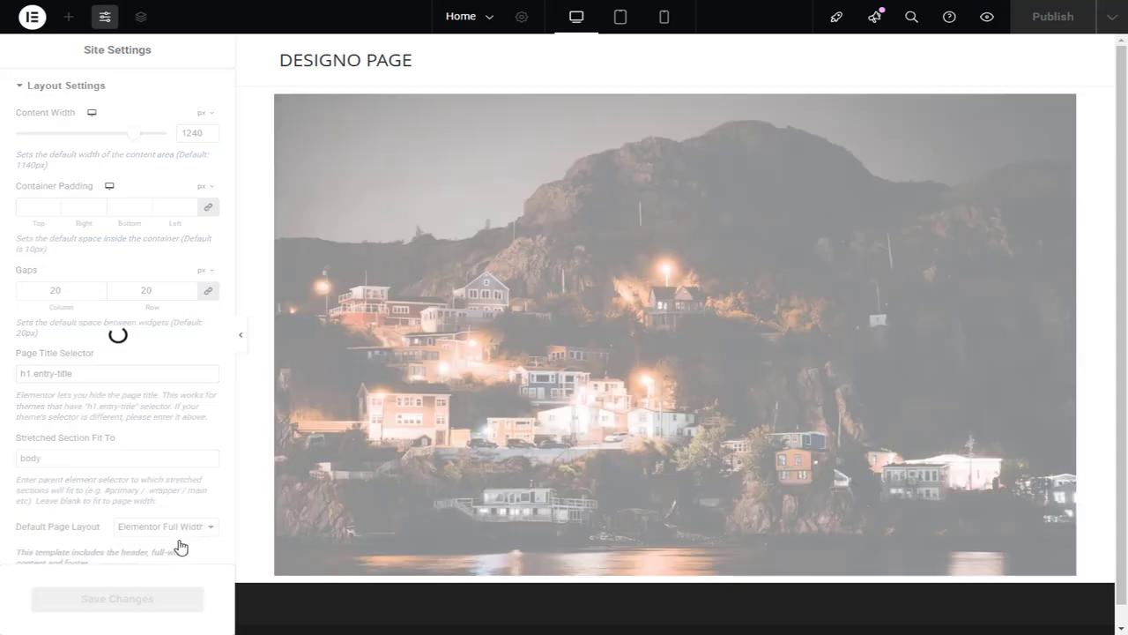
pyautogui.click(68, 15)
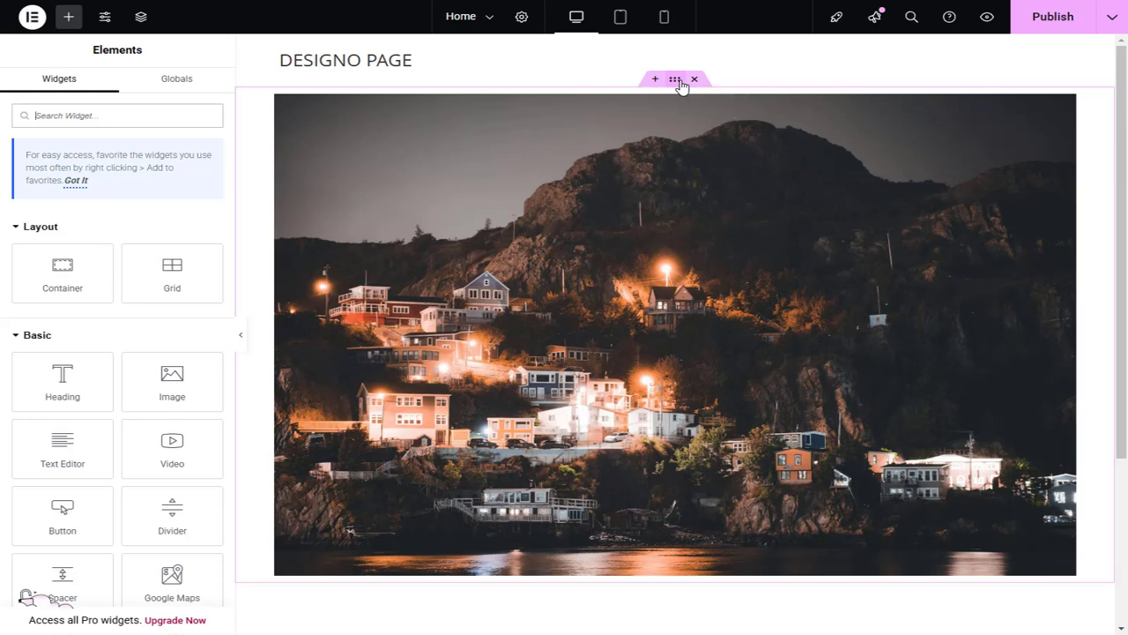
# Switch the image container's Content Width from Boxed to Full Width
pyautogui.click(674, 79)
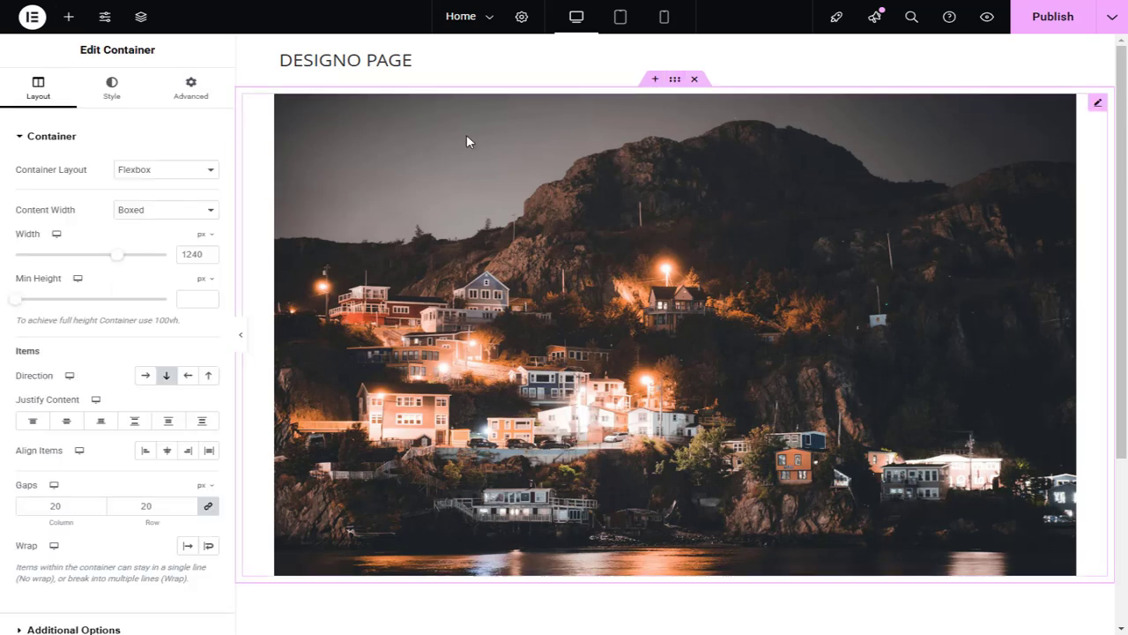
pyautogui.click(166, 210)
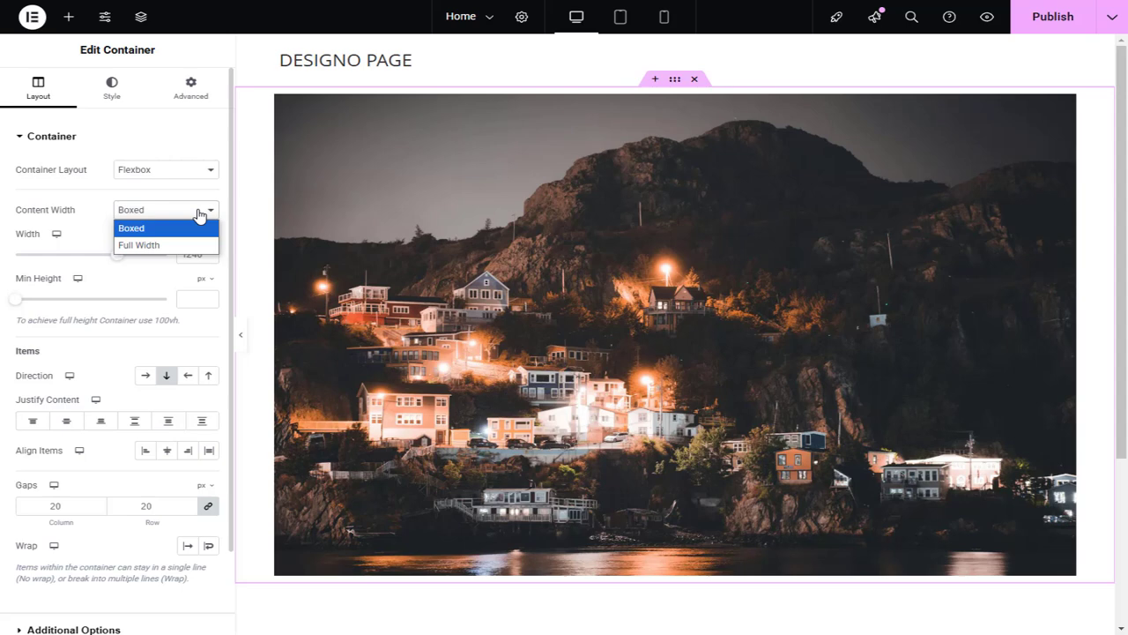
pyautogui.click(138, 245)
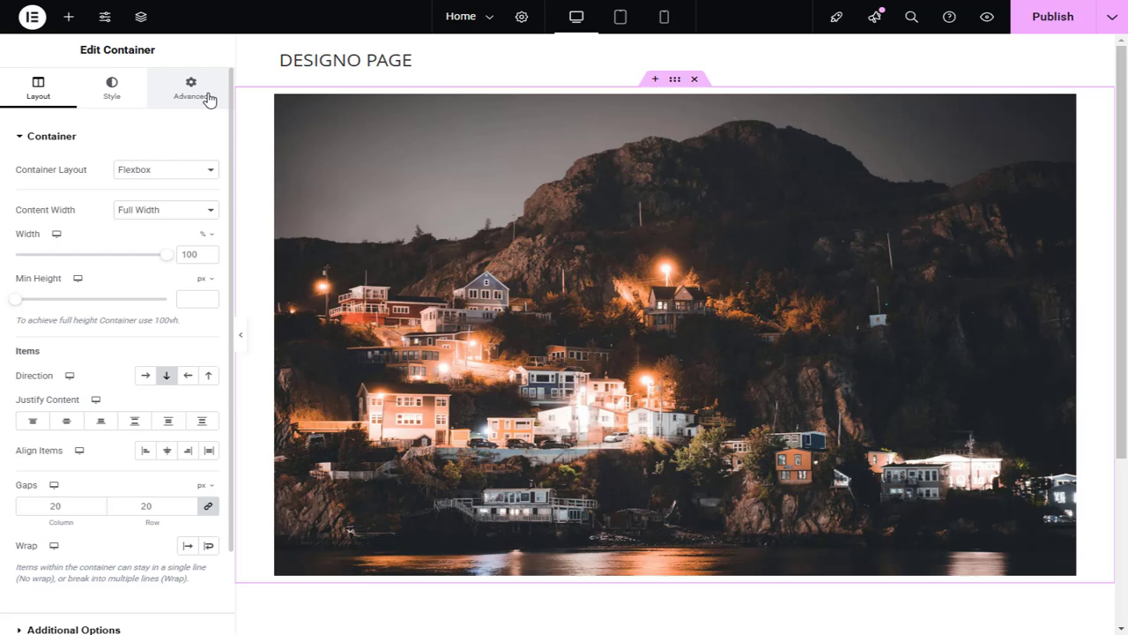
# Give the container 0 padding on all sides in Advanced, then select the image widget
pyautogui.click(190, 88)
pyautogui.write('0')
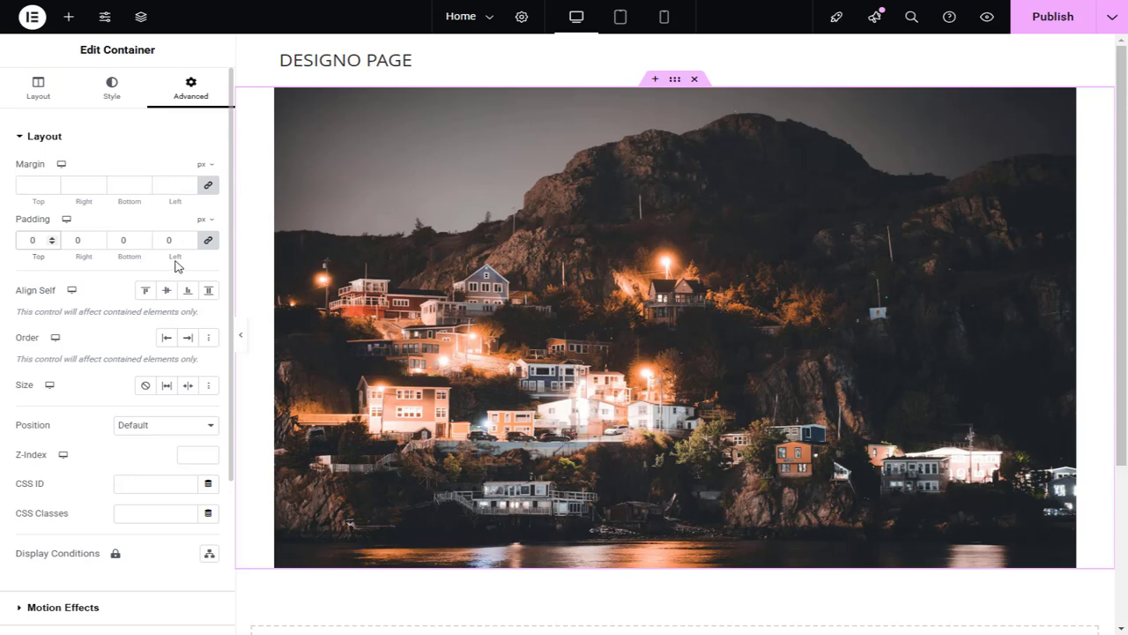
pyautogui.click(589, 297)
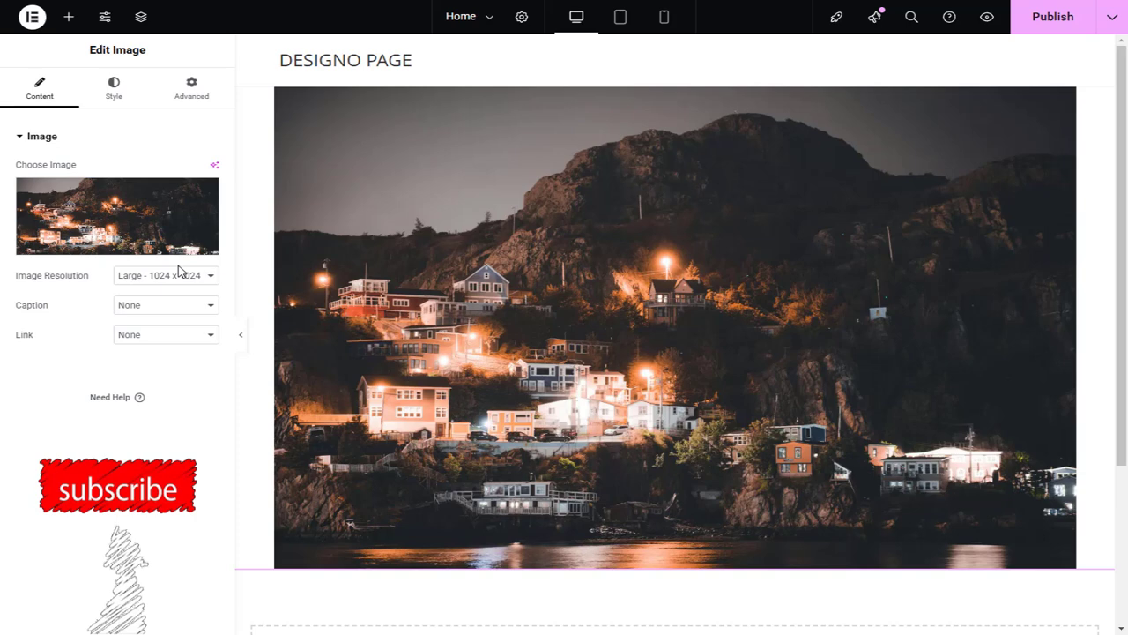
# Set the image resolution to Full and view the home page on the live site
pyautogui.click(165, 275)
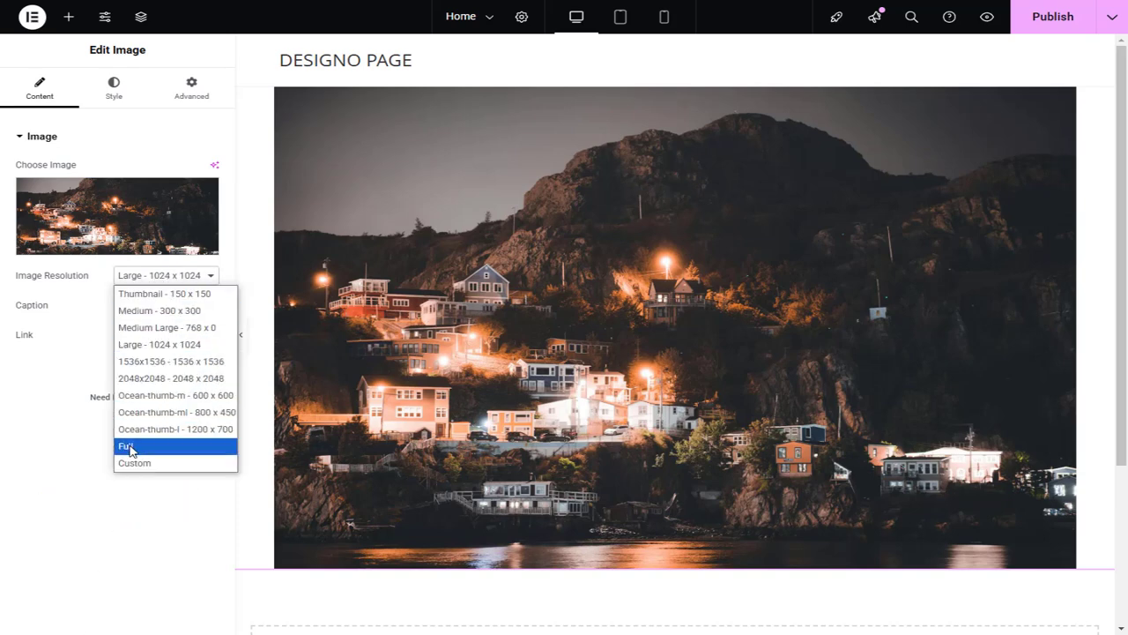
pyautogui.click(127, 445)
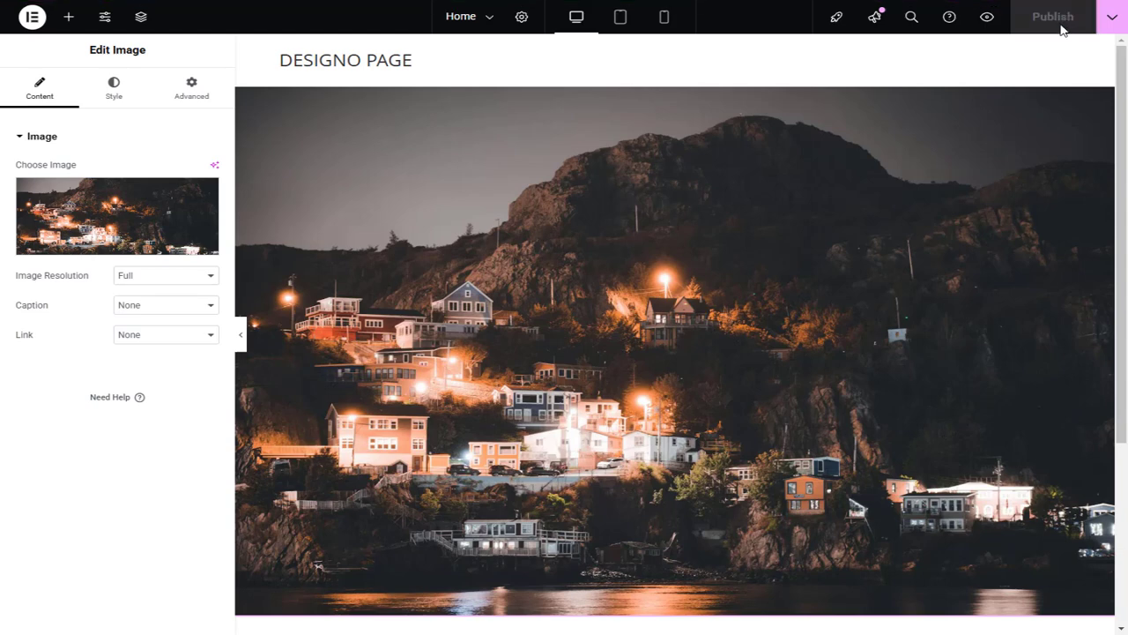
pyautogui.click(1052, 16)
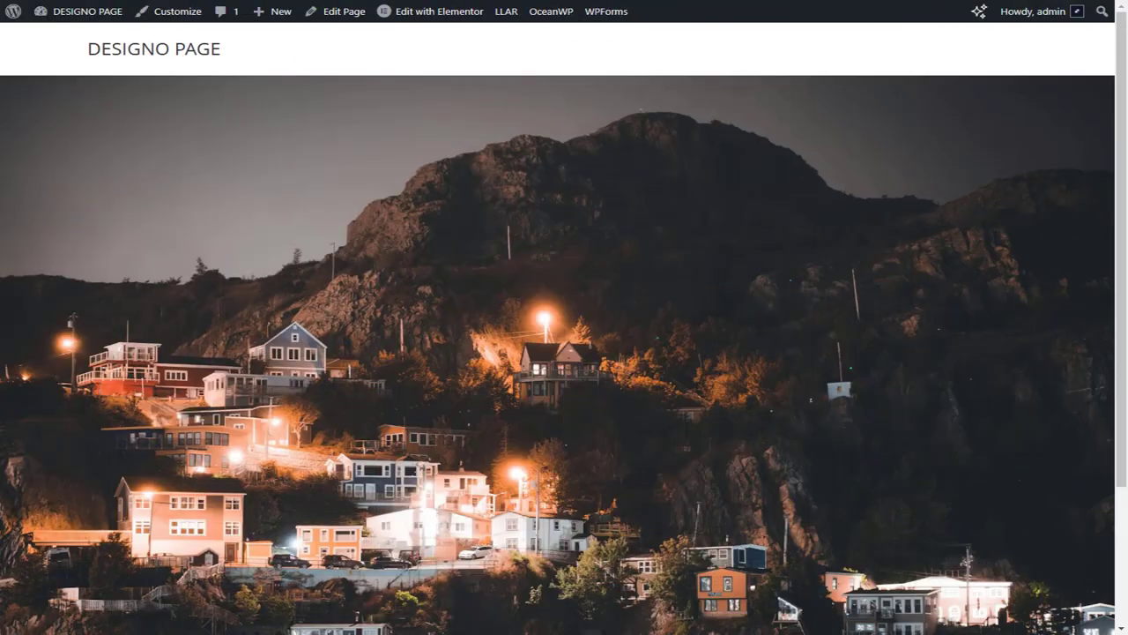